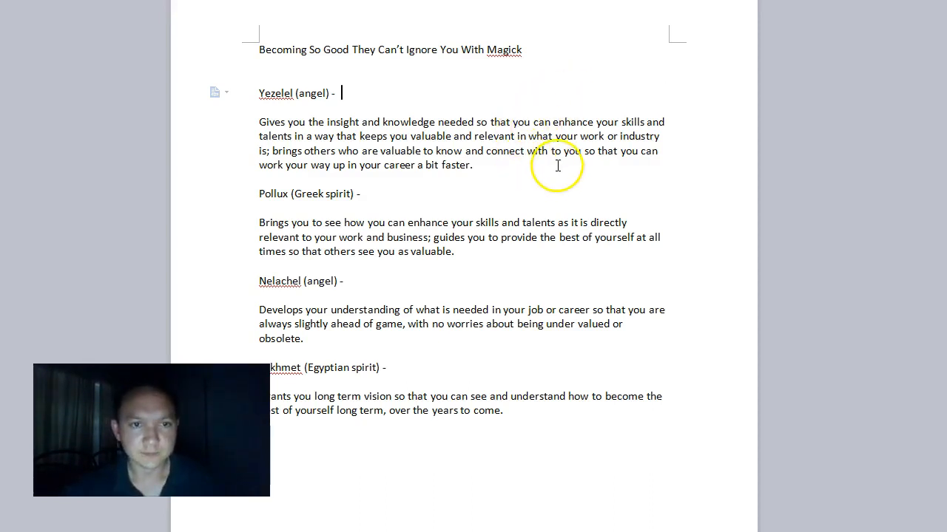
scroll("down", 3)
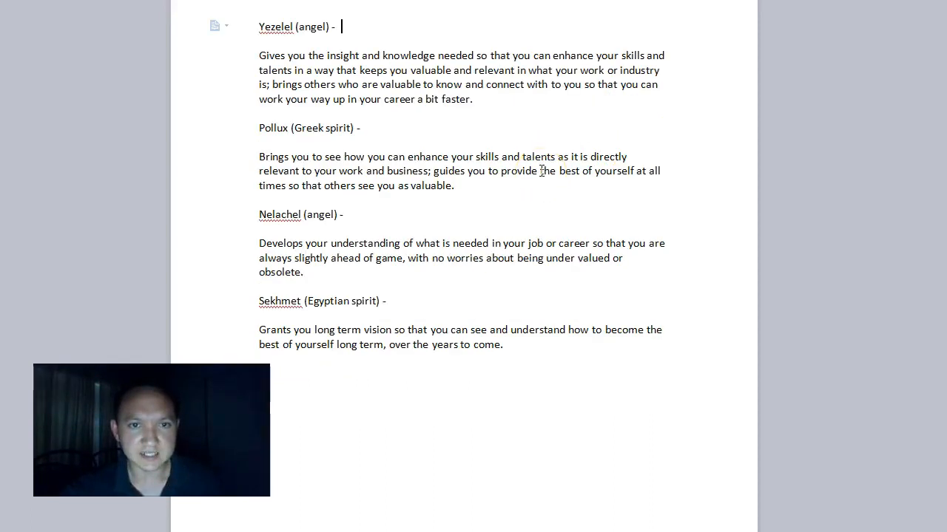